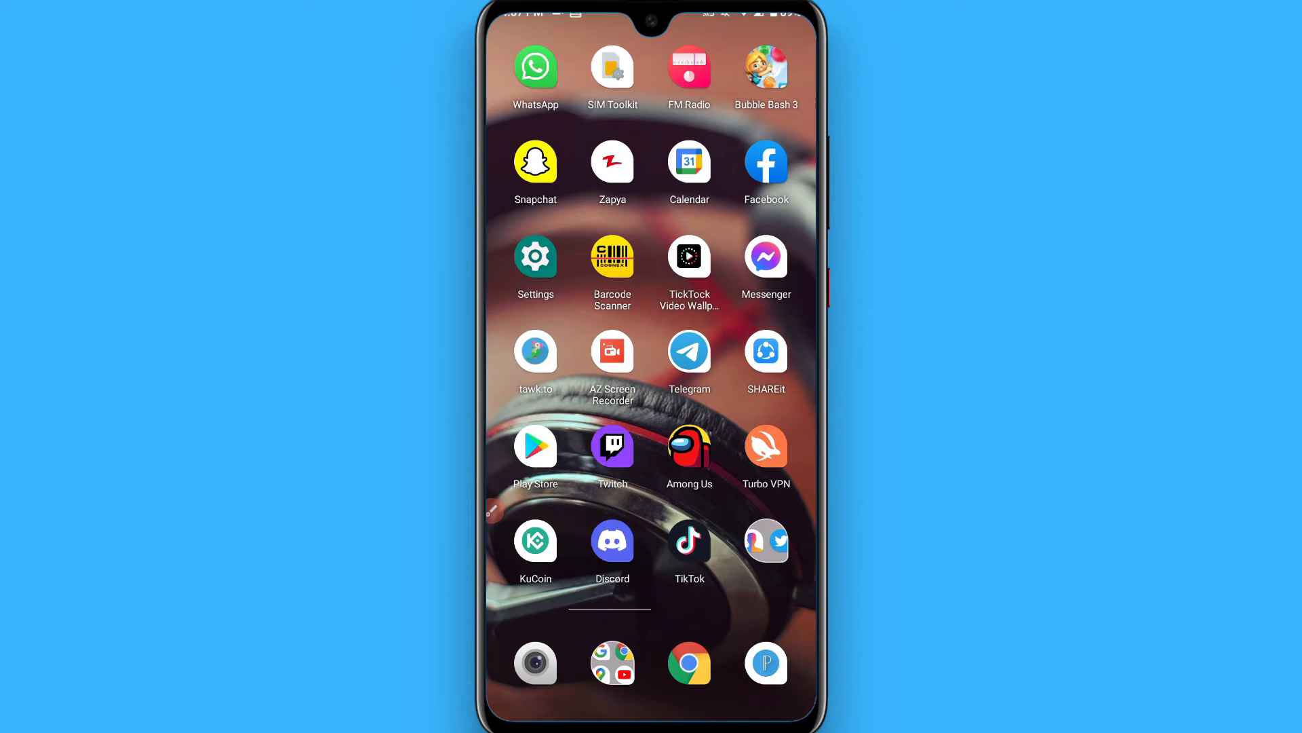
Search the Play Store for 'disk video recovery' using the earlier search history entry.
click(536, 447)
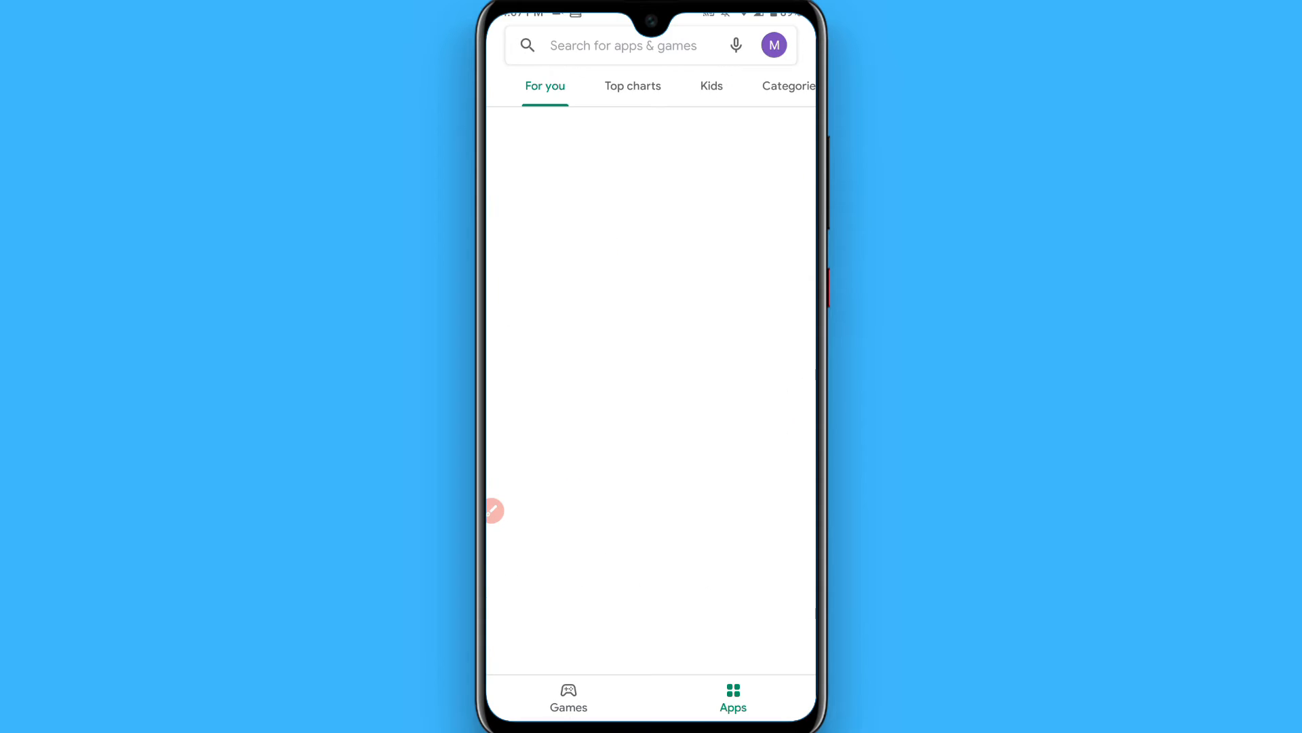
click(624, 45)
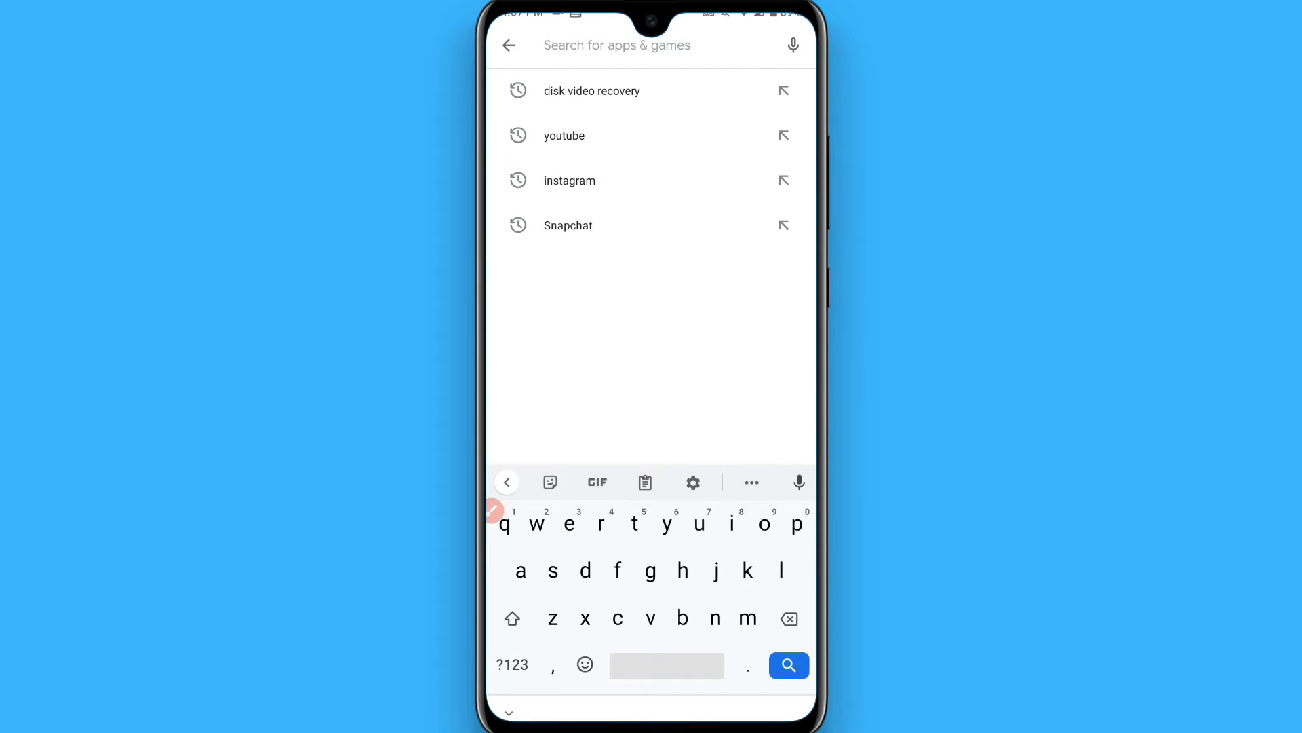
click(591, 90)
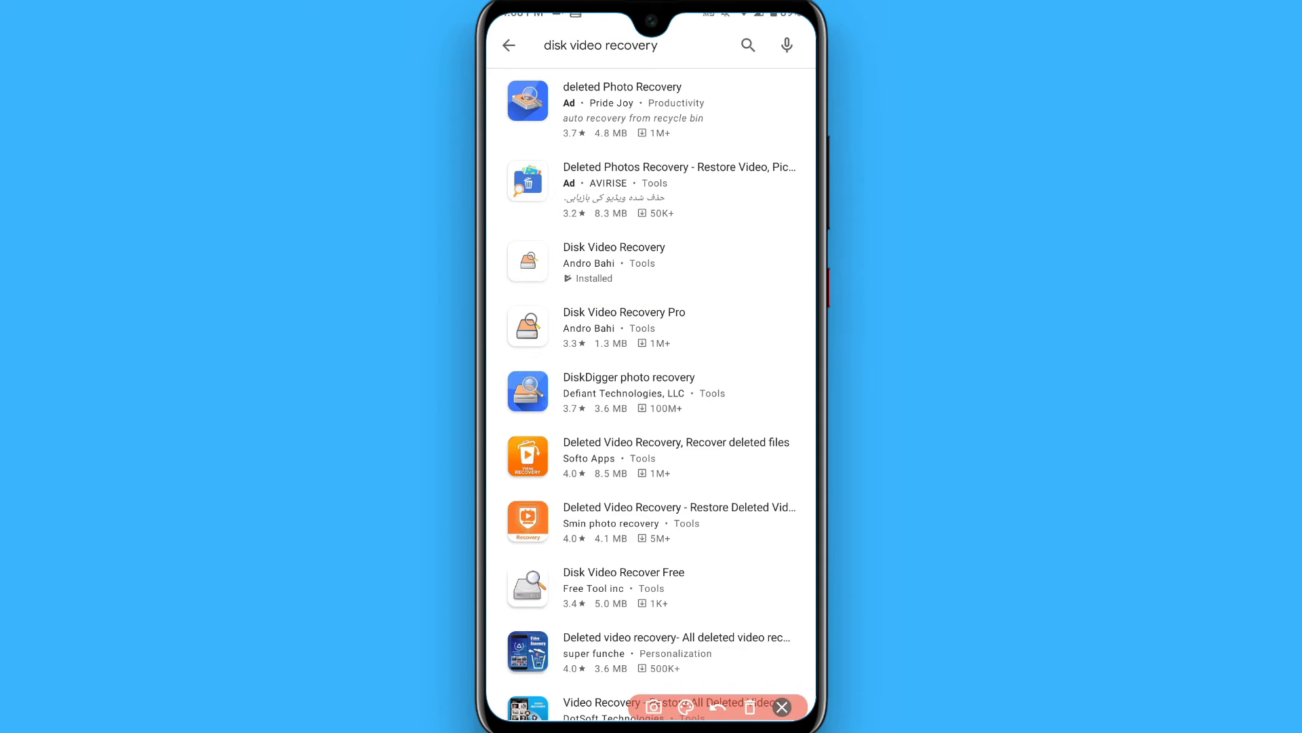
View the installed Disk Video Recovery listing, then return to the home screen.
click(614, 247)
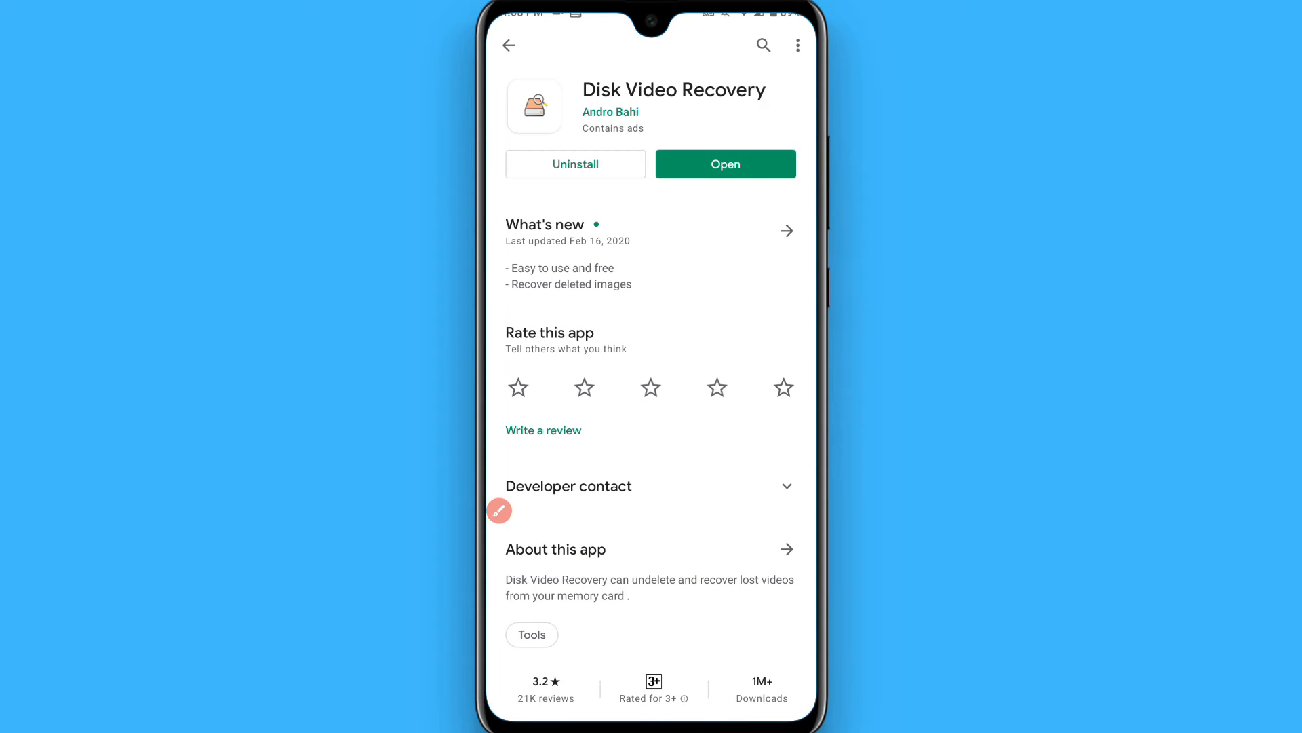
click(499, 510)
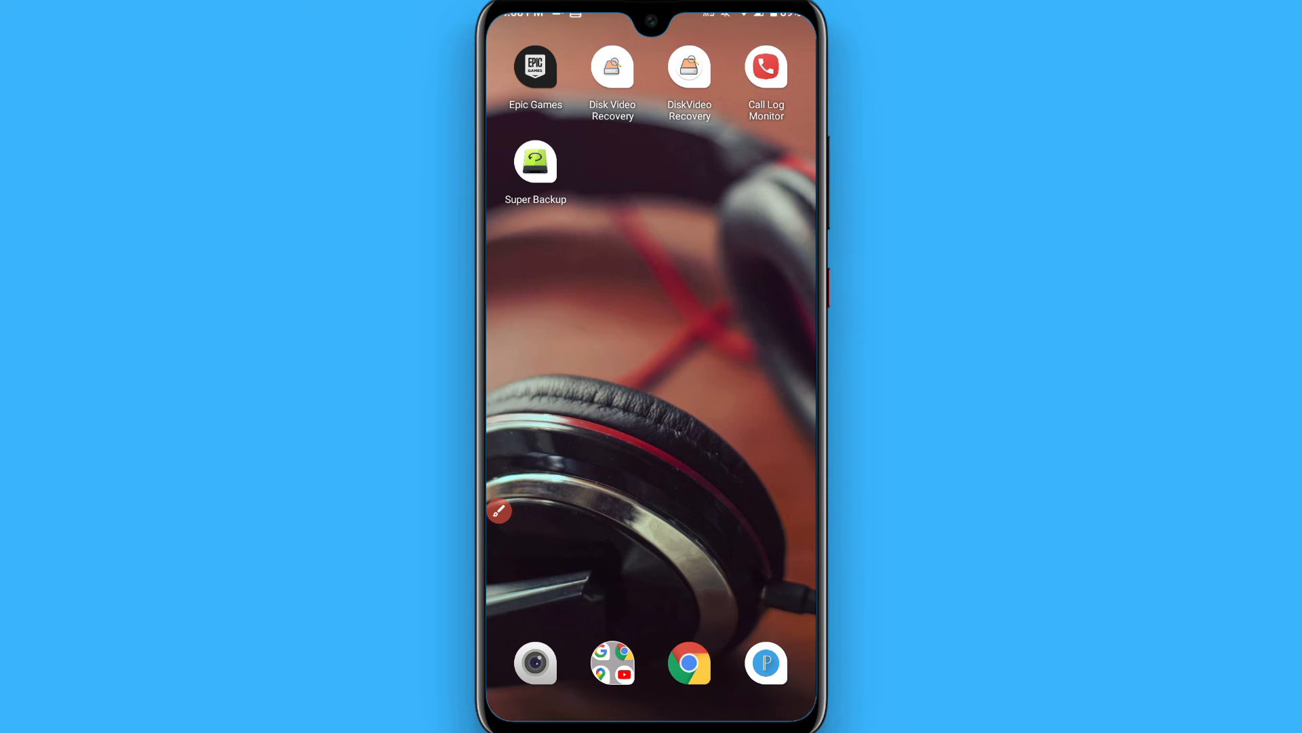
Launch Disk Video Recovery to see Quick scan options, then switch to DiskVideo Recovery's partition list.
click(612, 66)
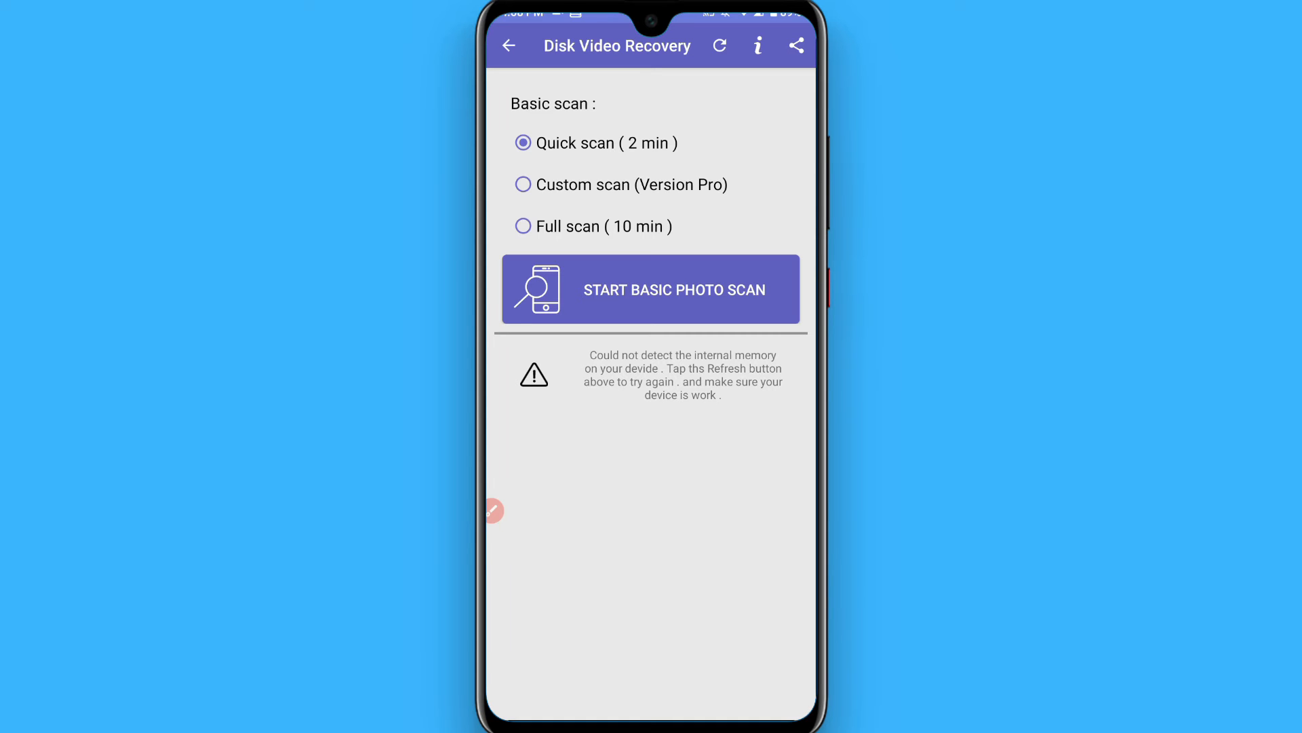
click(492, 510)
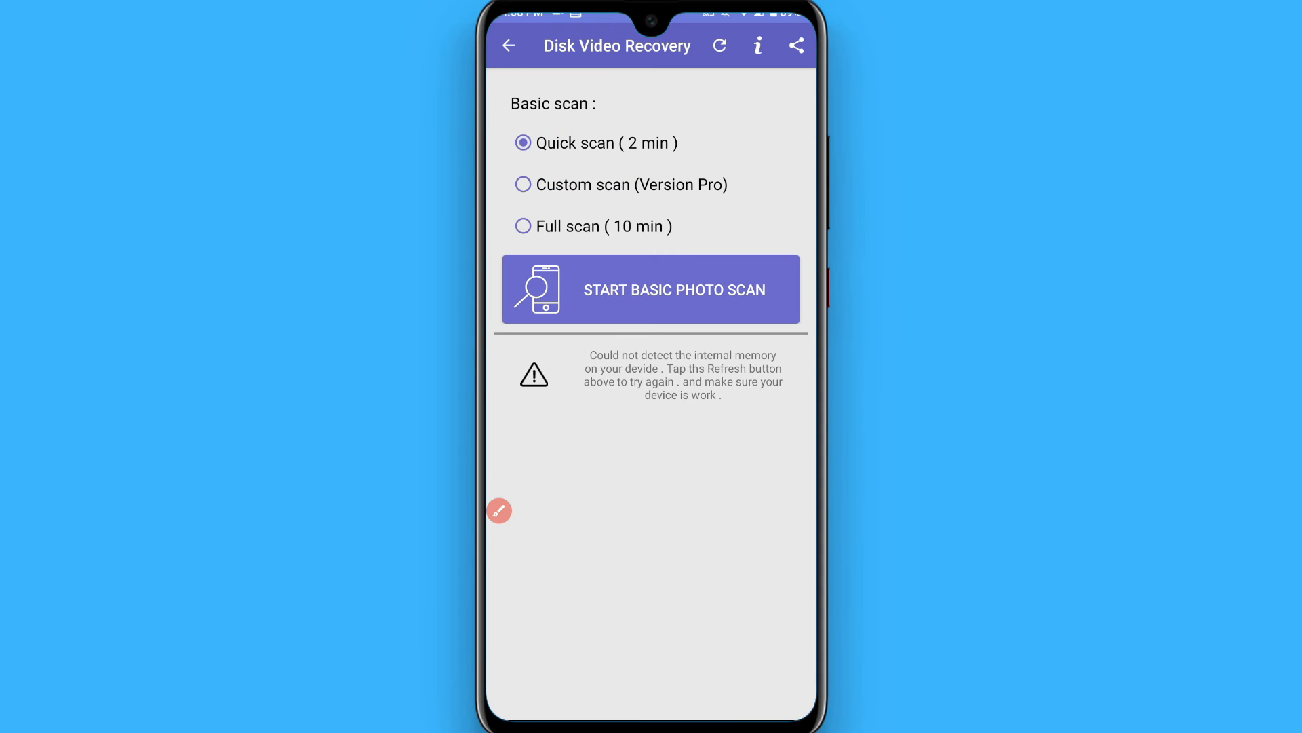
click(651, 289)
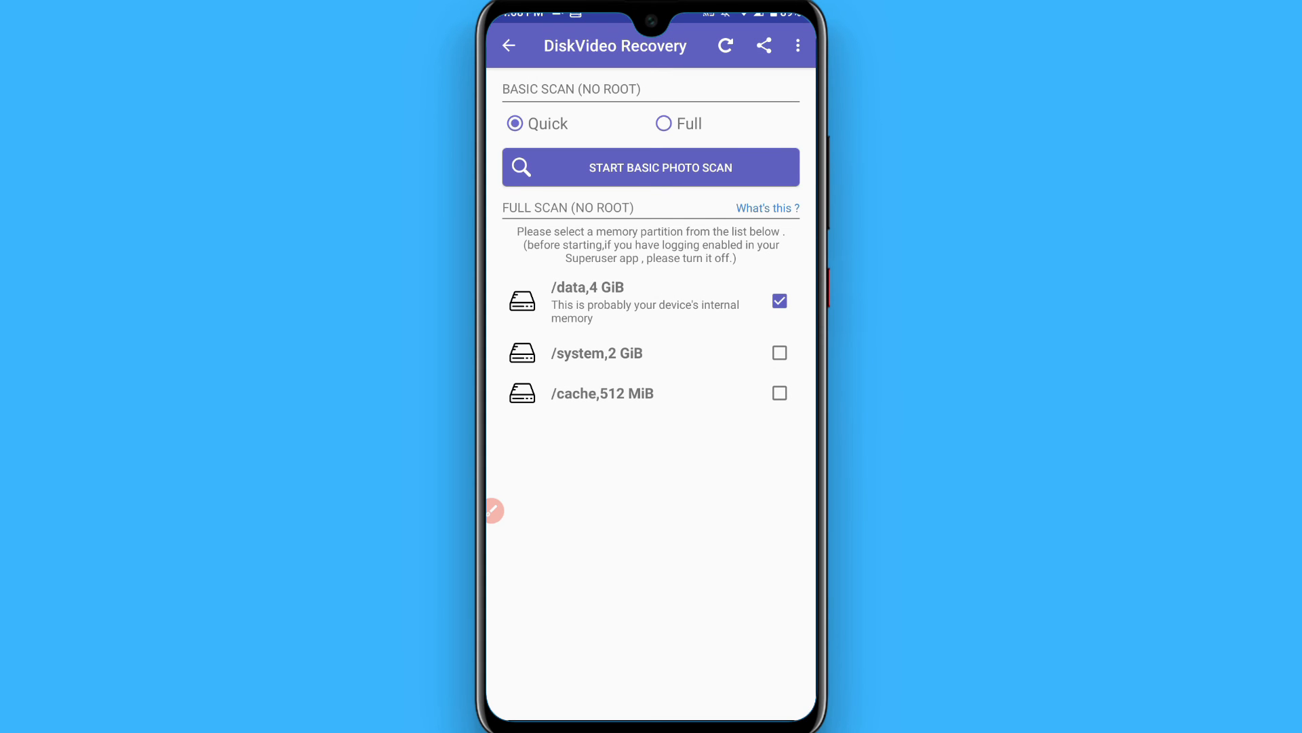
Start the quick basic photo scan and show the phone folders (Android, DCIM, Music).
click(493, 510)
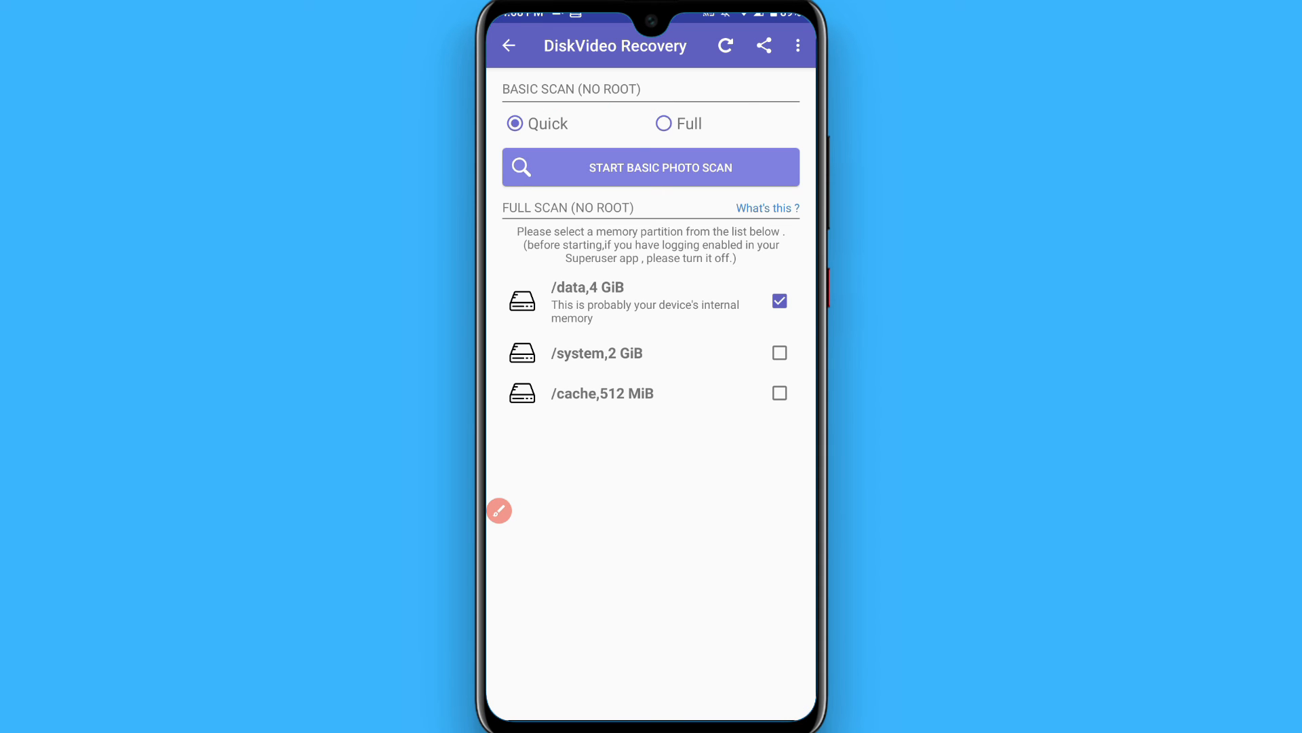
click(651, 167)
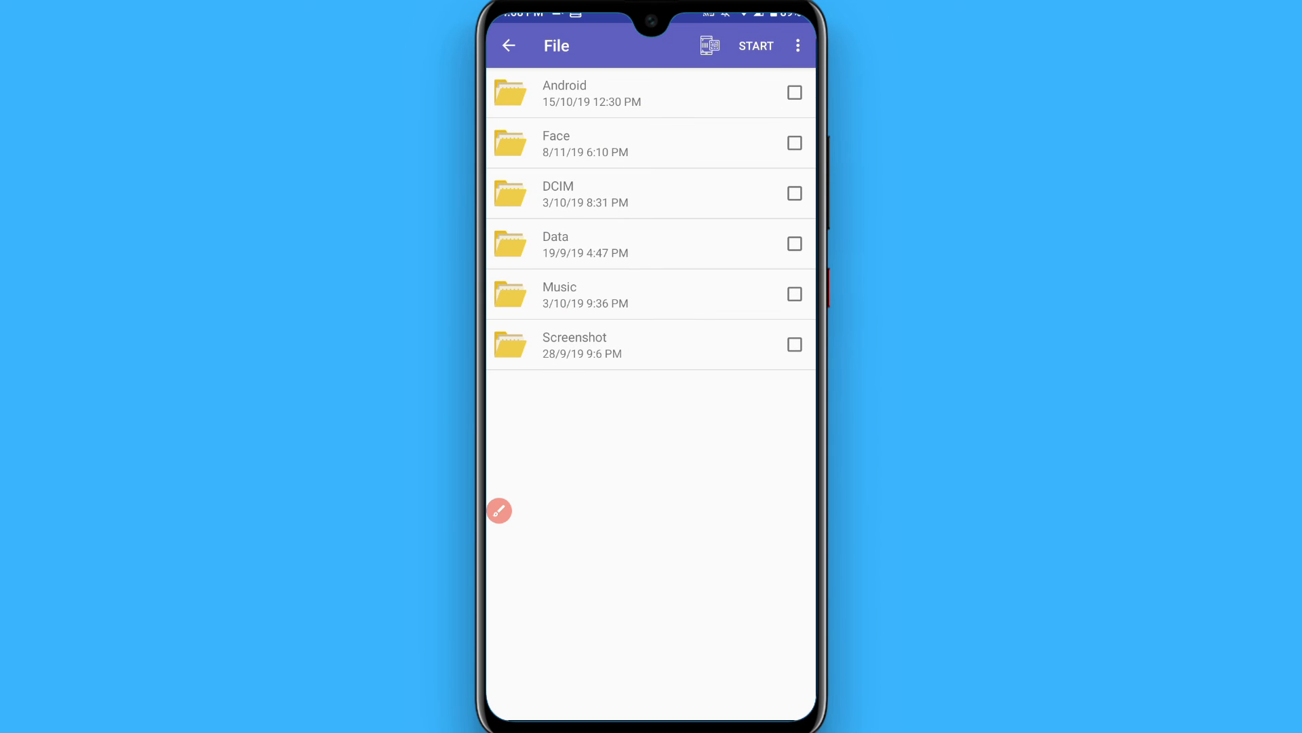